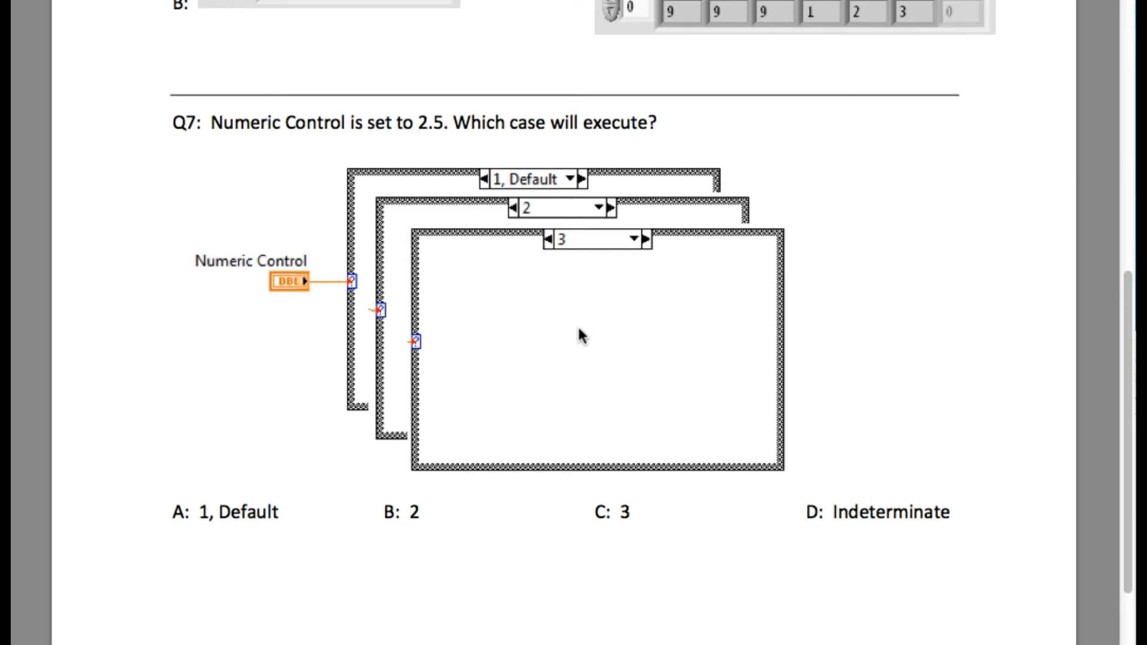
mouse_move(351, 287)
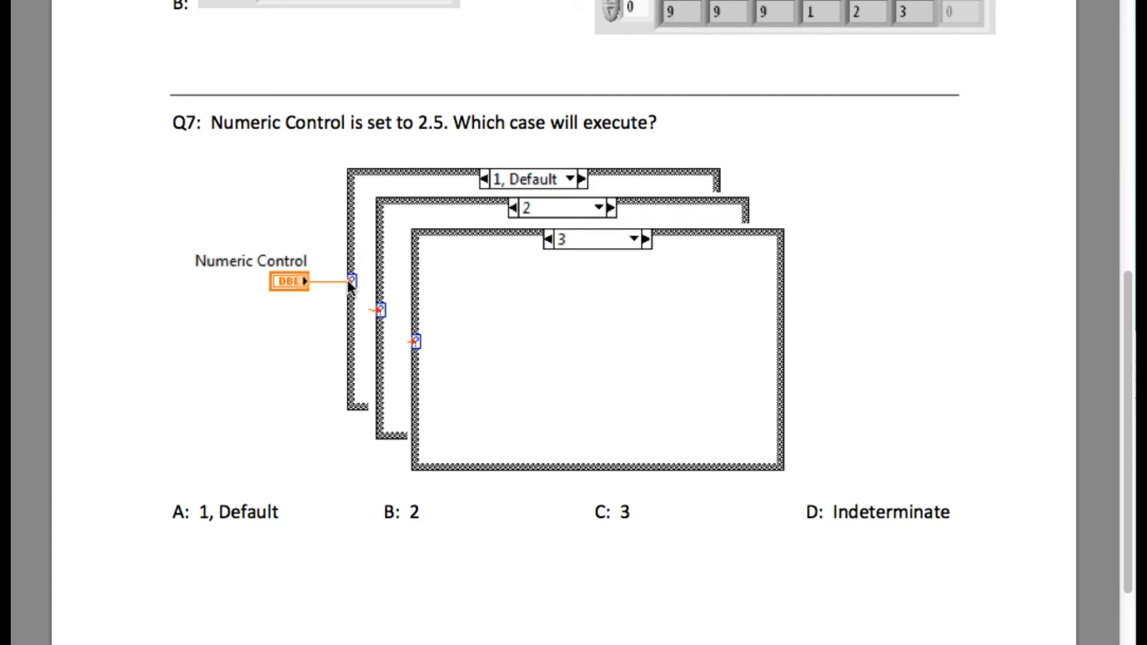
mouse_move(394, 568)
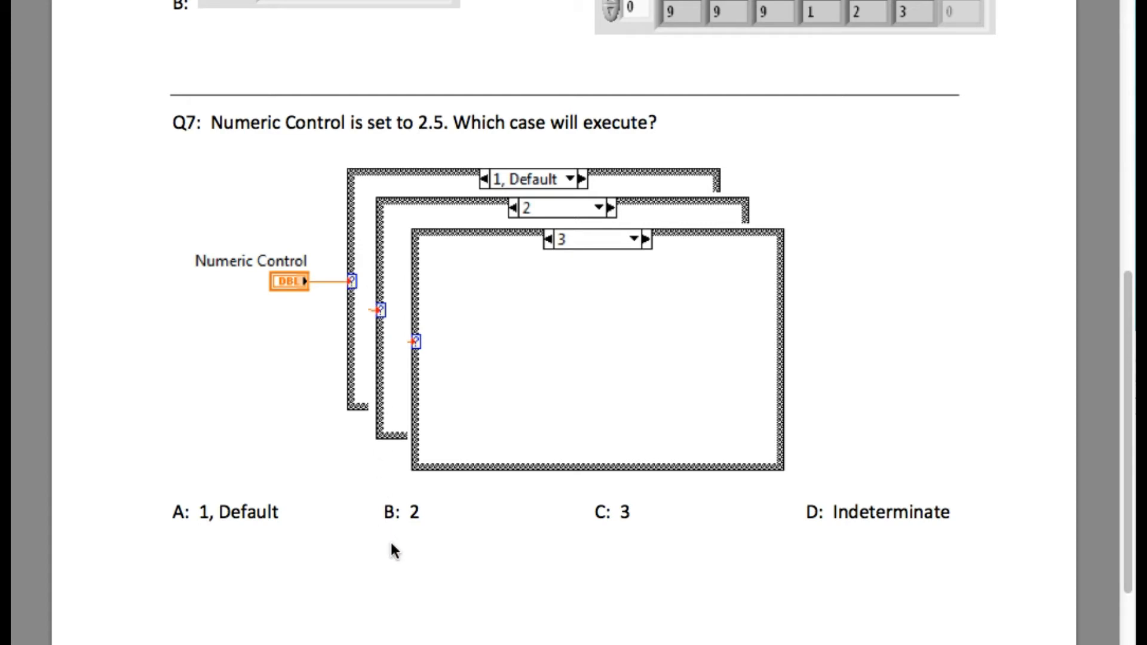
mouse_move(347, 533)
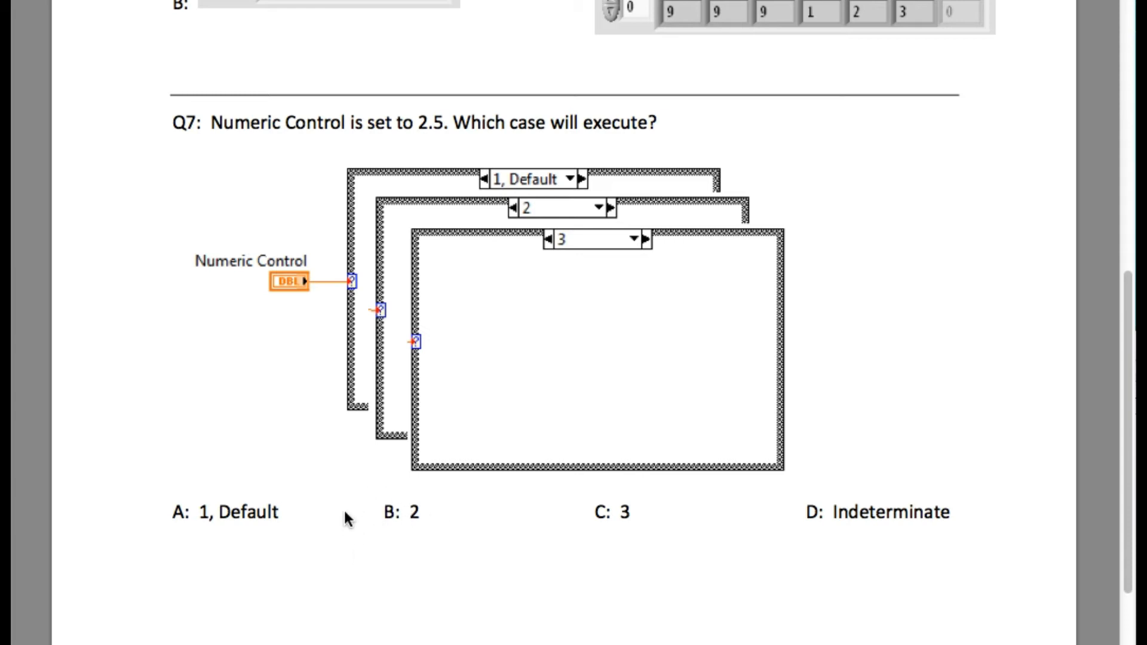